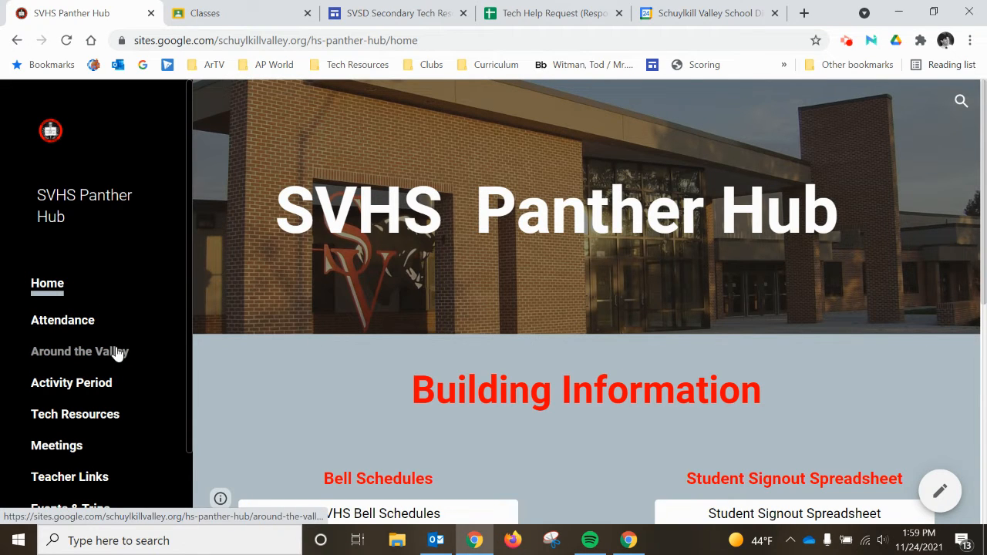
- Go to the Activity Period page and bring the embedded Club & Activity Organization sheet into view
{"action": "scroll", "scroll_direction": "down", "scroll_amount": 3}
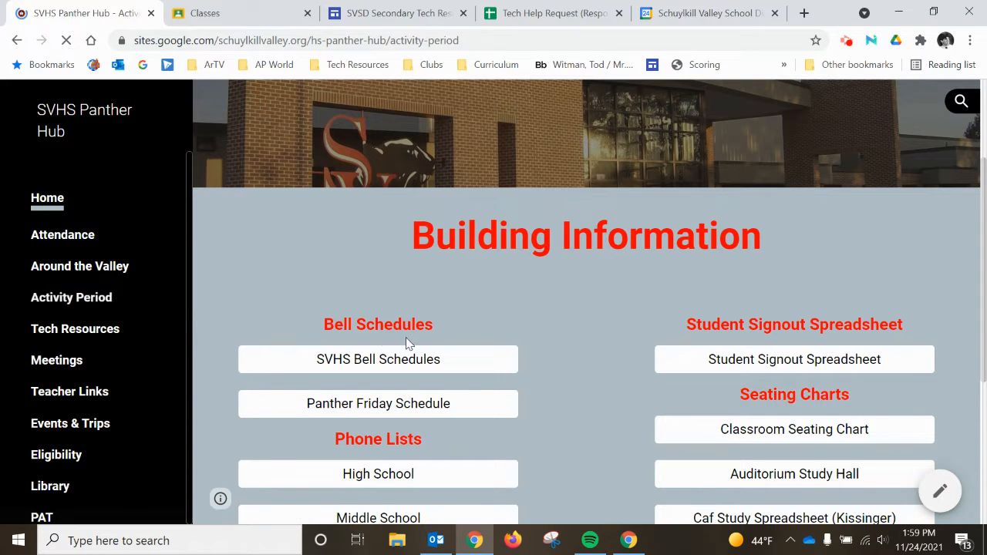
{"action": "left_click", "coordinate": [71, 296]}
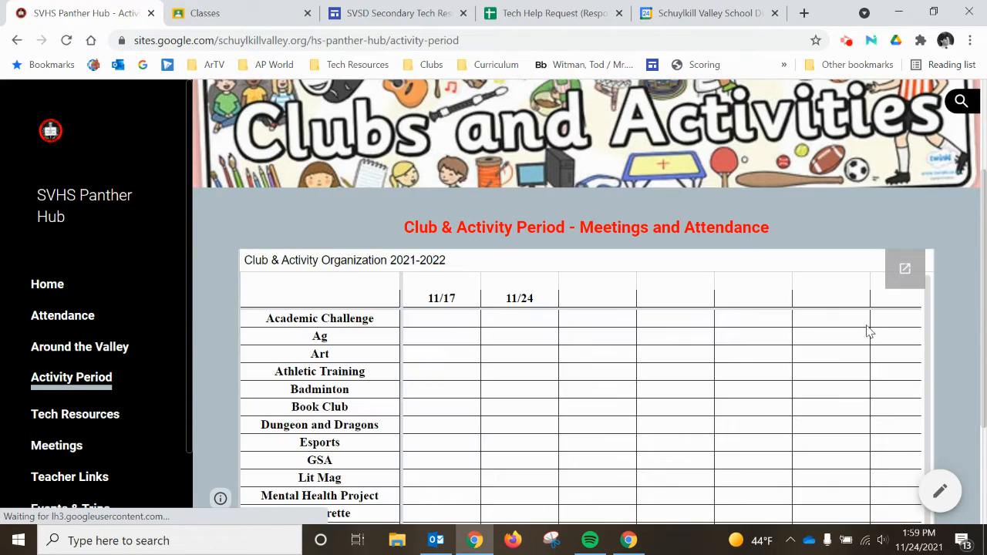
{"action": "scroll", "scroll_direction": "down", "scroll_amount": 3}
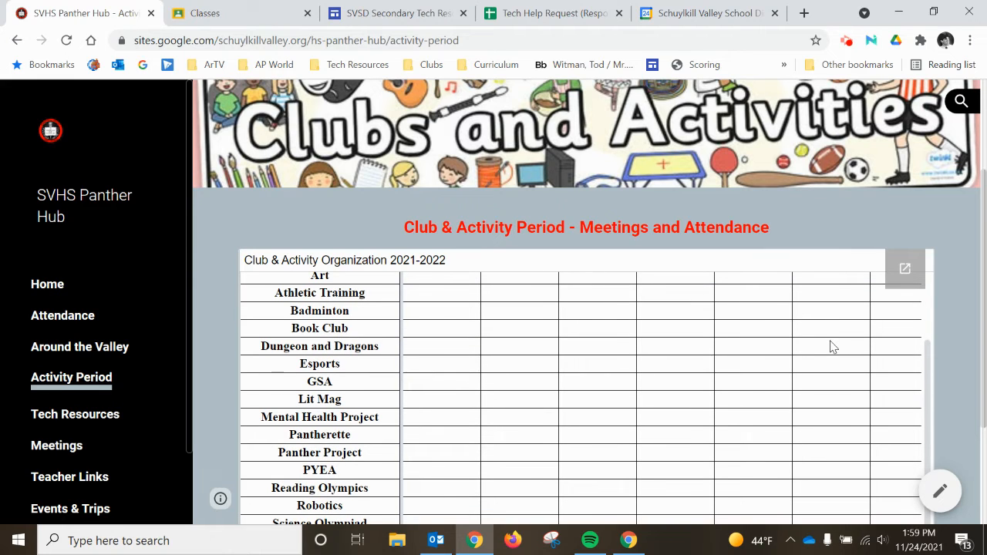
{"action": "scroll", "scroll_direction": "down", "scroll_amount": 3}
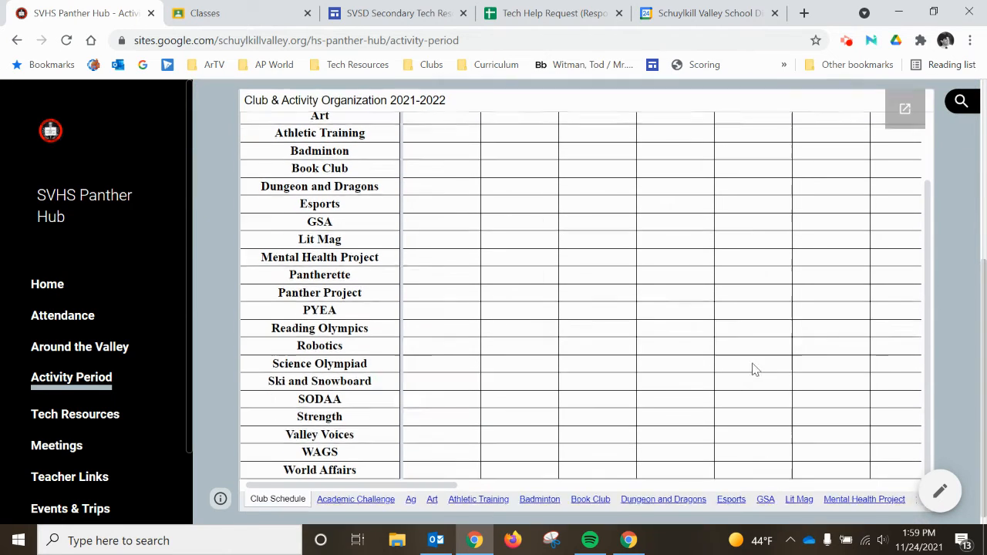
- Browse the Academic Challenge roster and the Club Schedule tabs of the embedded sheet
{"action": "left_click", "coordinate": [355, 498]}
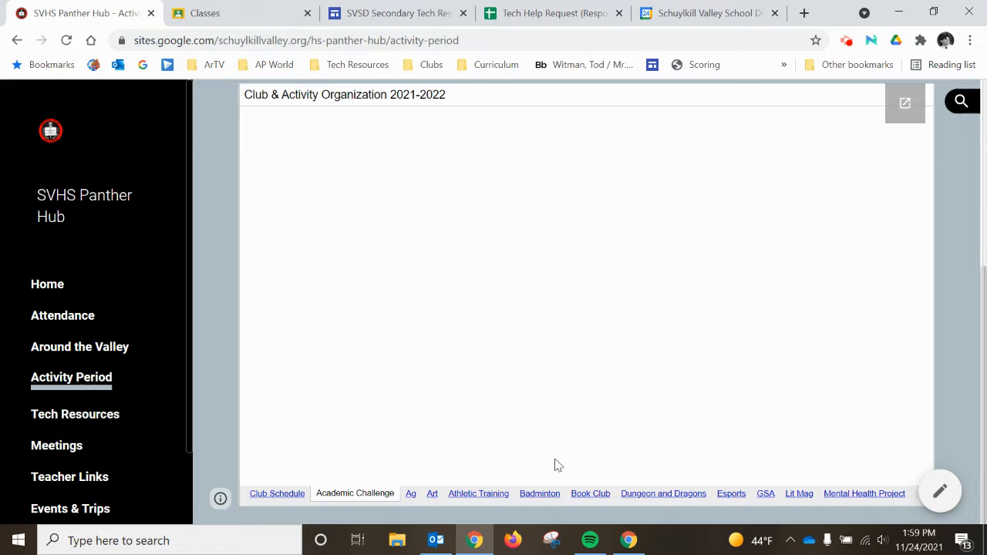
{"action": "left_click", "coordinate": [355, 493]}
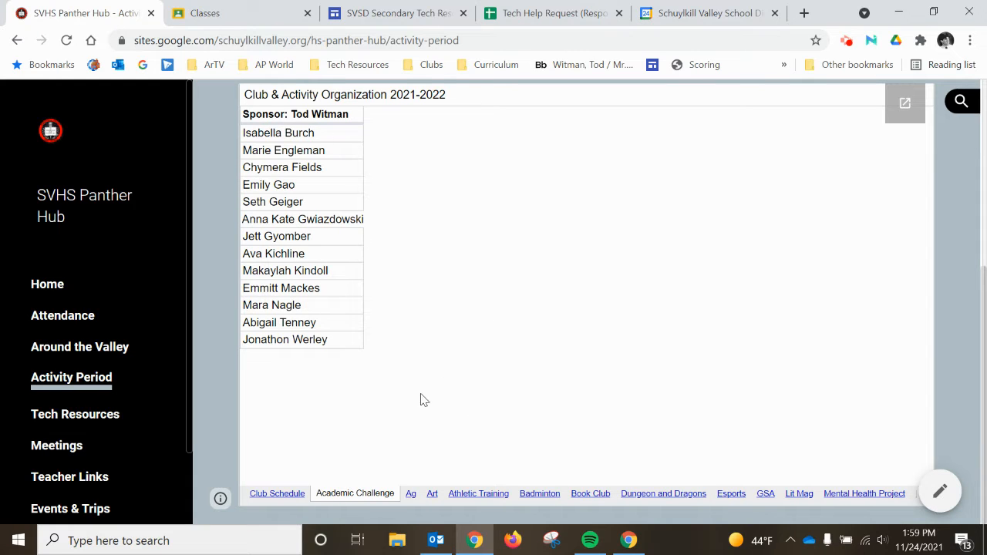
{"action": "mouse_move", "coordinate": [539, 333]}
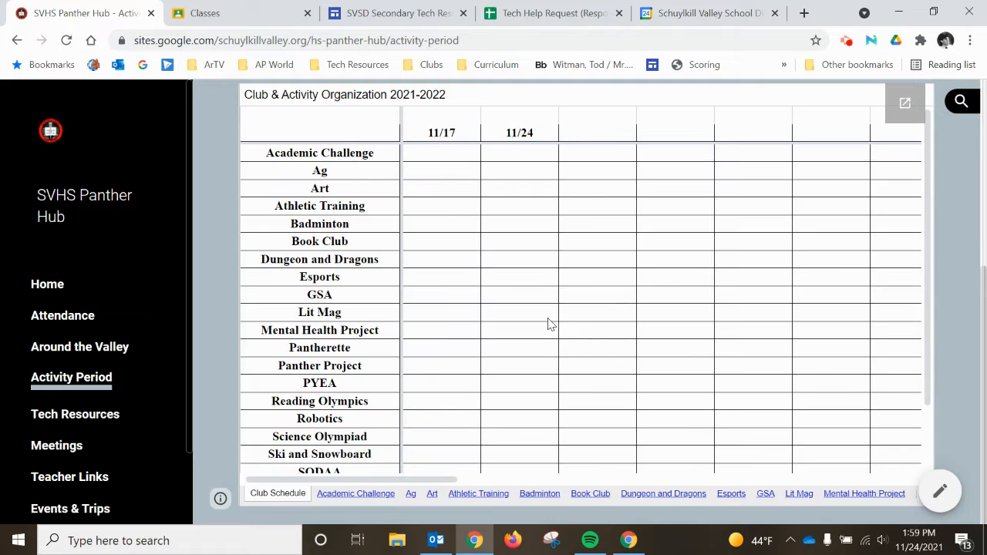
{"action": "scroll", "scroll_direction": "up", "scroll_amount": 3}
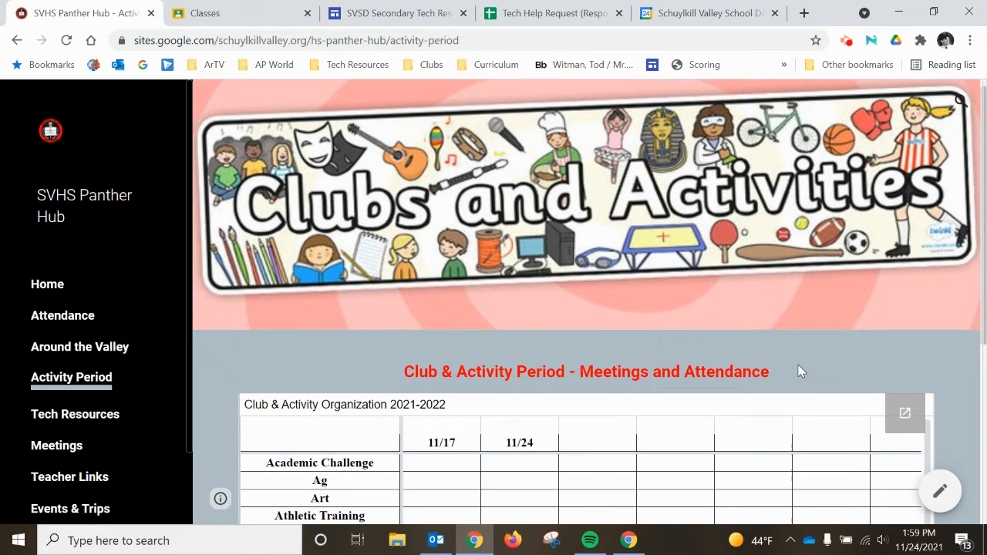
{"action": "scroll", "scroll_direction": "down", "scroll_amount": 3}
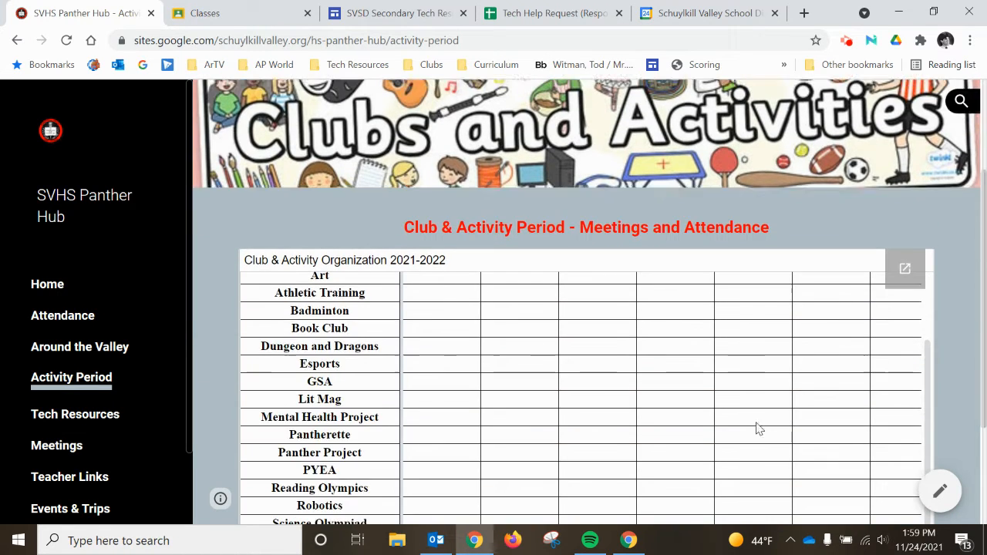
{"action": "scroll", "scroll_direction": "down", "scroll_amount": 3}
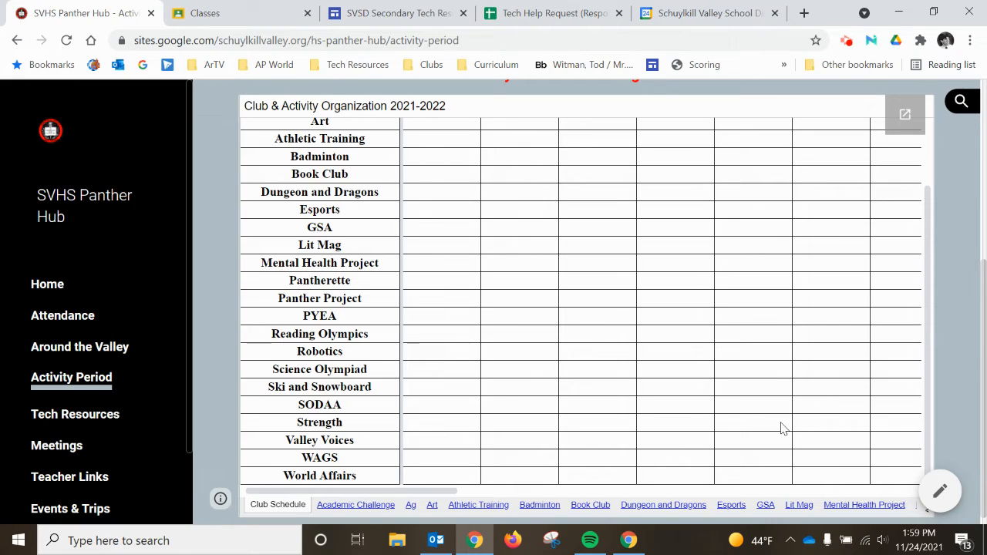
{"action": "mouse_move", "coordinate": [854, 228]}
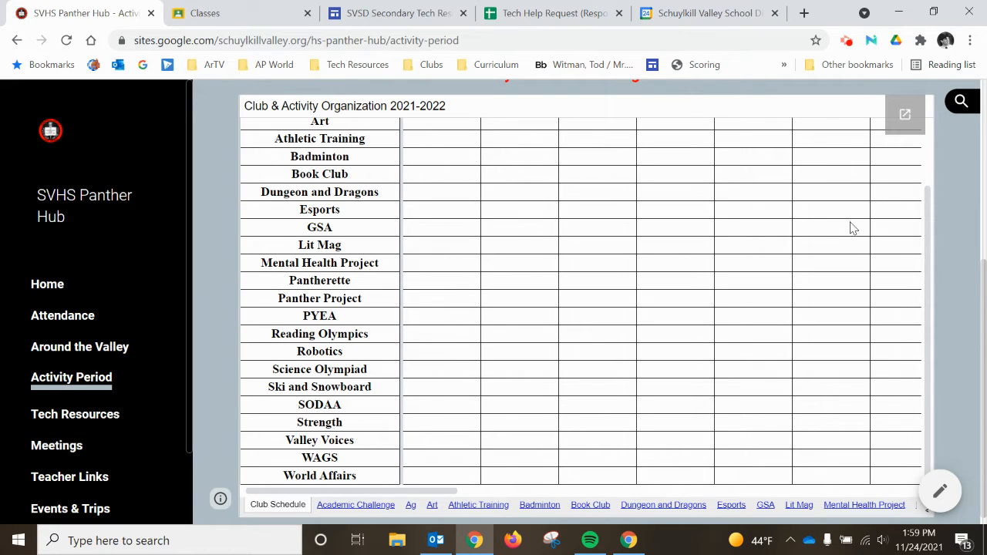
{"action": "mouse_move", "coordinate": [493, 176]}
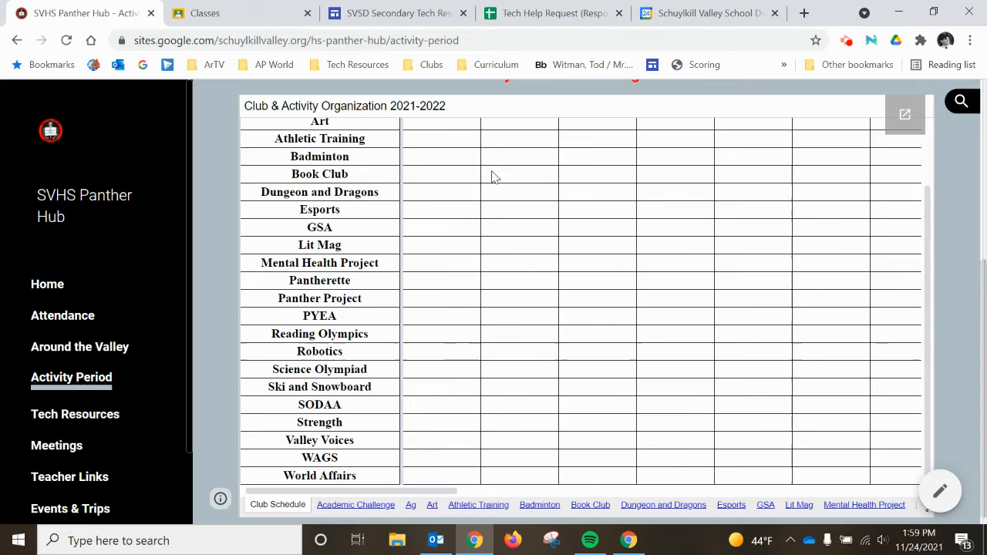
{"action": "mouse_move", "coordinate": [539, 310]}
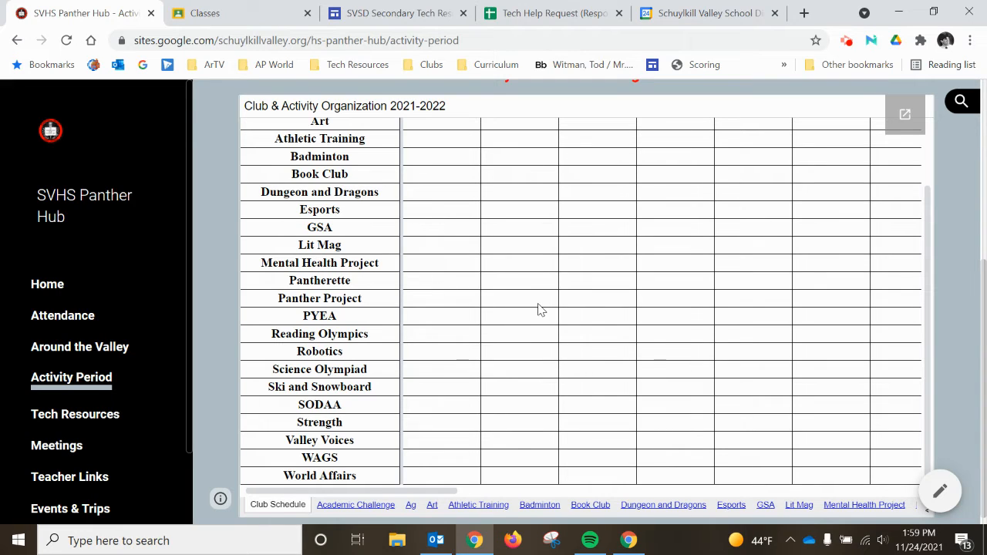
{"action": "mouse_move", "coordinate": [730, 330]}
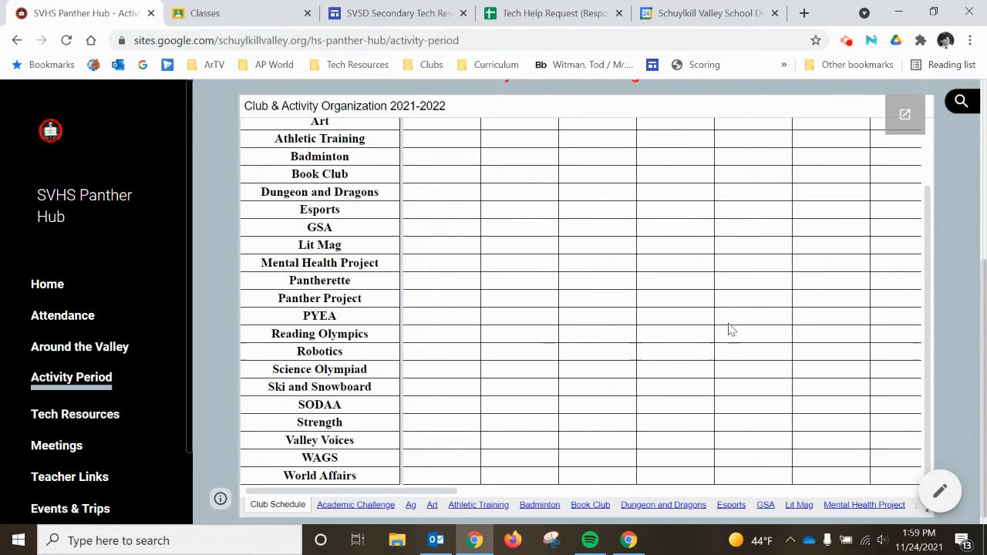
{"action": "mouse_move", "coordinate": [904, 114]}
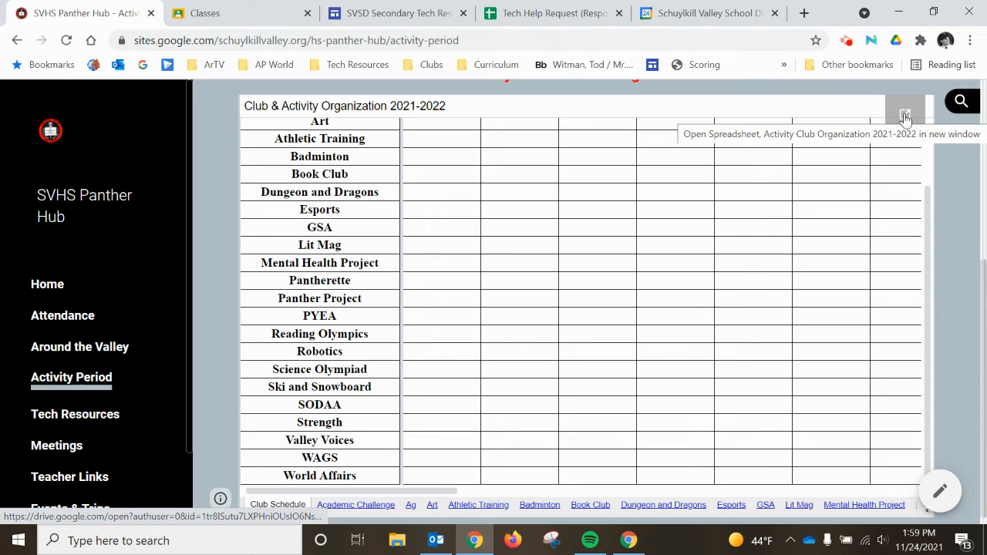
- Open the workbook in its own Google Sheets tab and reach the Ski and Snowboard sheet
{"action": "left_click", "coordinate": [904, 101]}
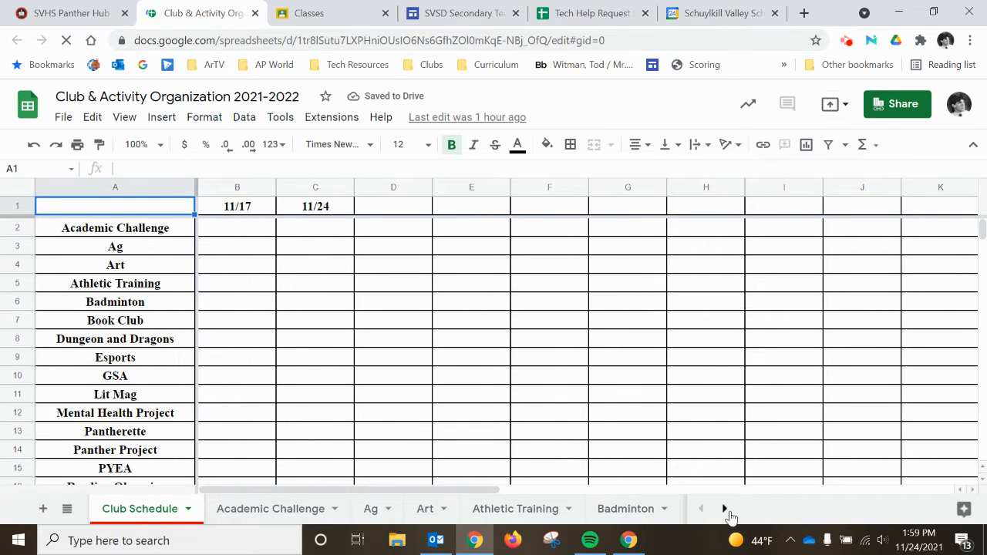
{"action": "left_click", "coordinate": [723, 509]}
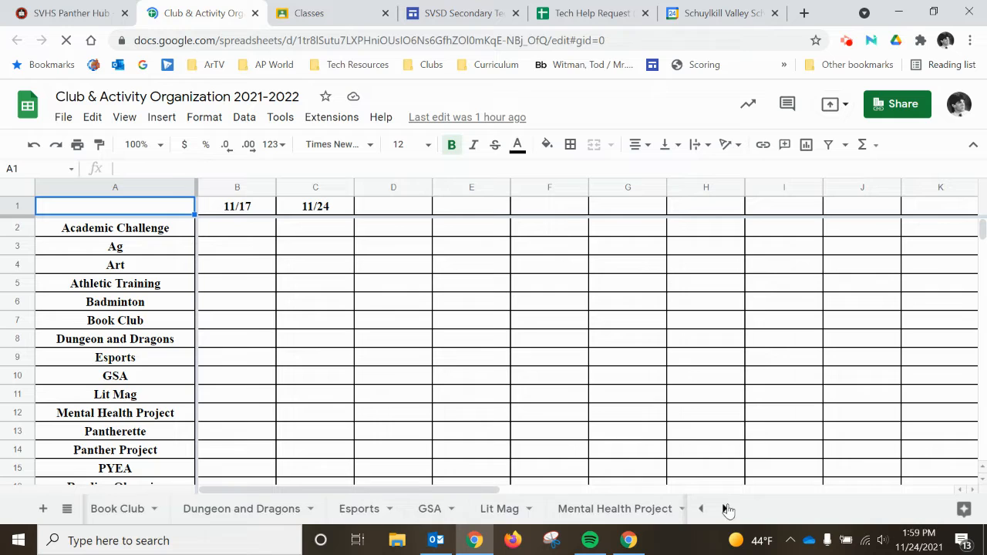
{"action": "left_click", "coordinate": [700, 508]}
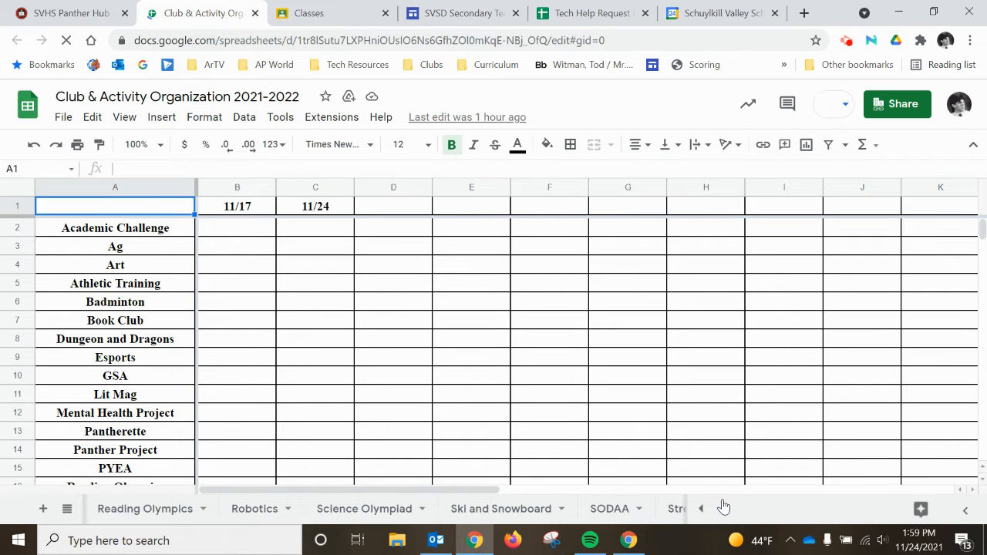
{"action": "left_click", "coordinate": [499, 509]}
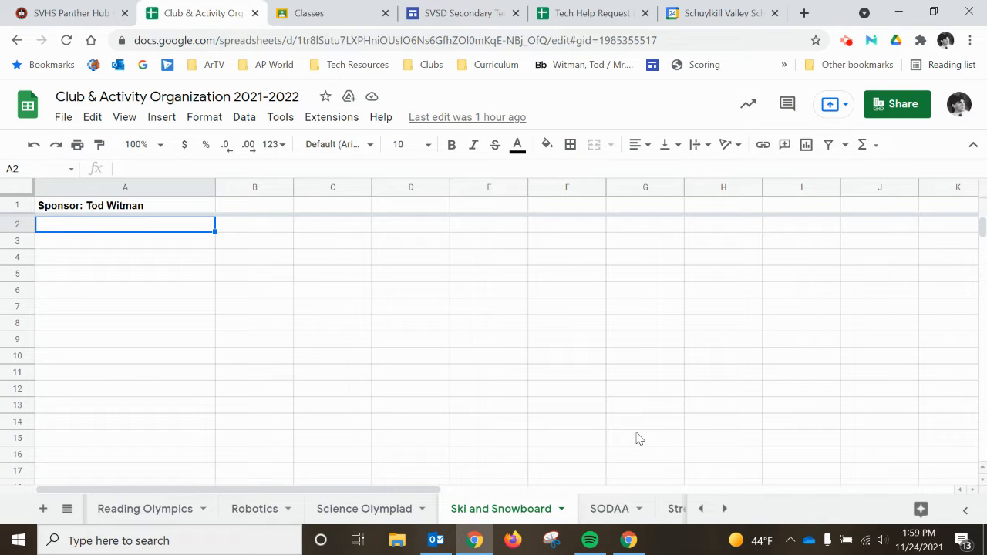
{"action": "type", "text": "Drew Camp"}
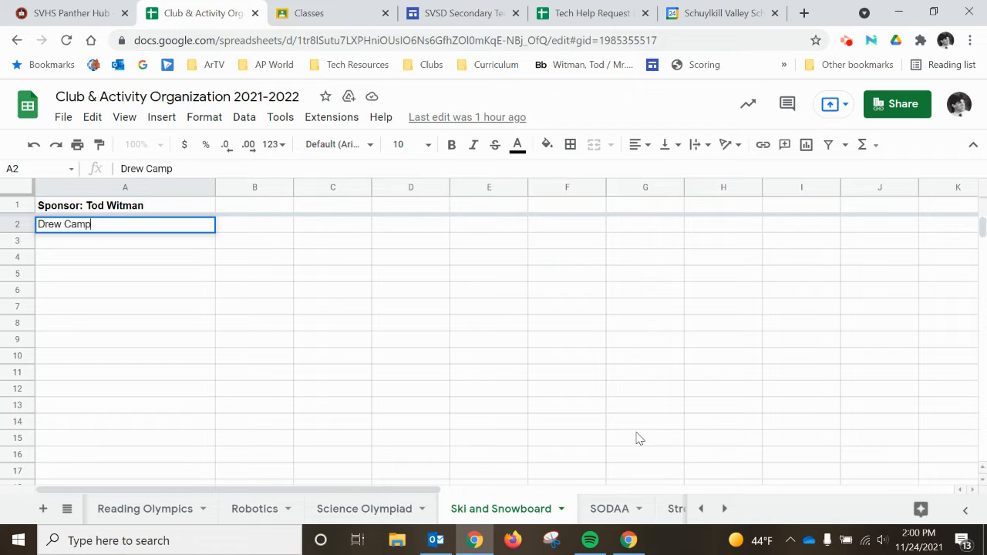
{"action": "type", "text": "bell"}
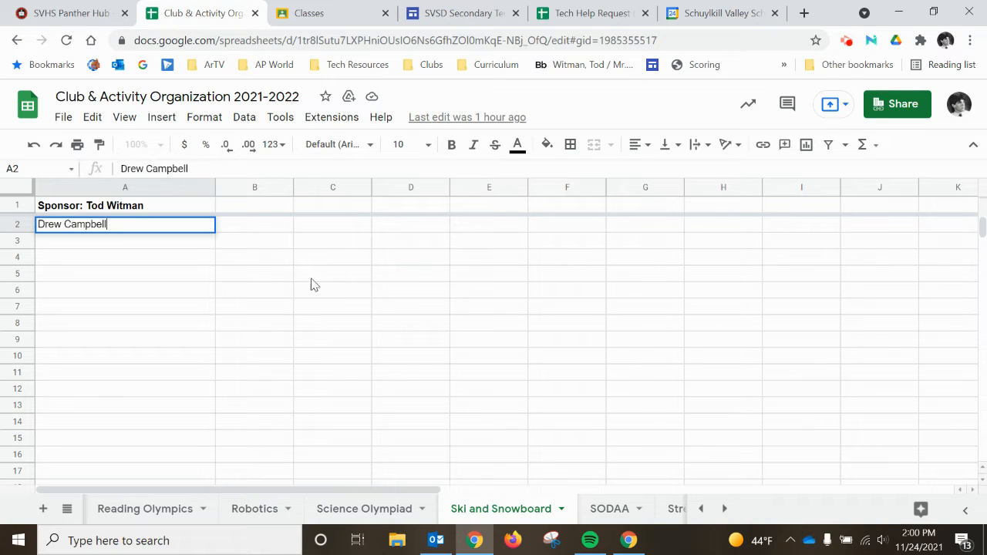
{"action": "left_click", "coordinate": [333, 273]}
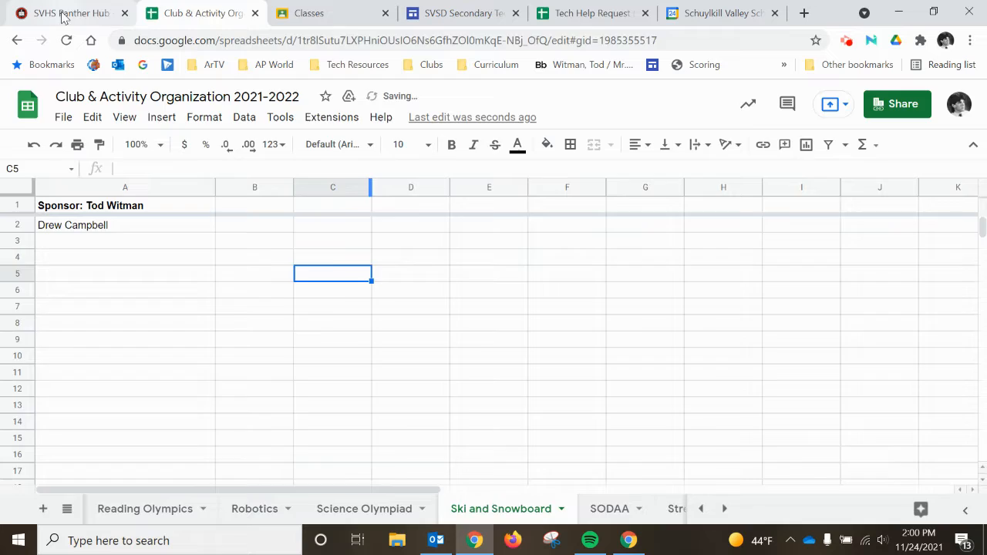
{"action": "left_click", "coordinate": [70, 12]}
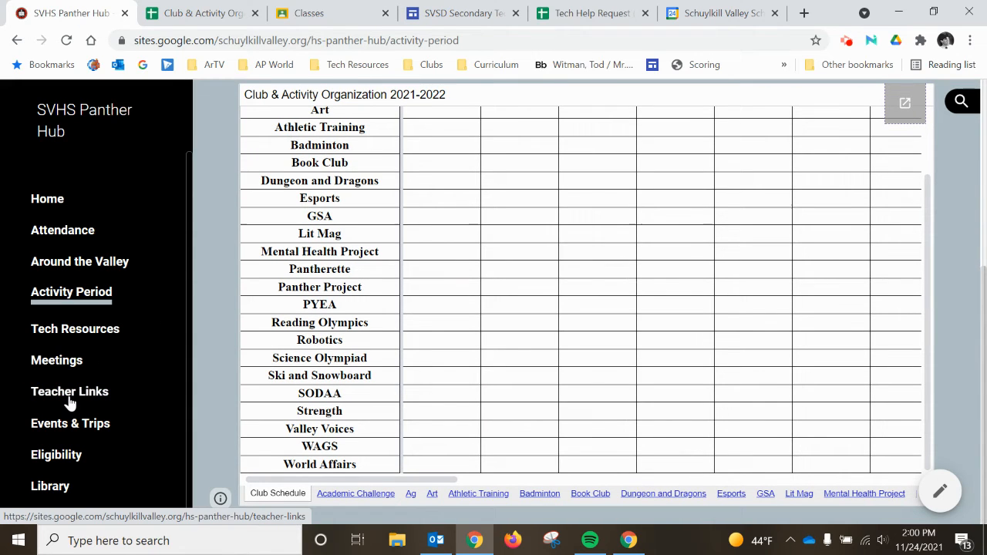
{"action": "mouse_move", "coordinate": [71, 423]}
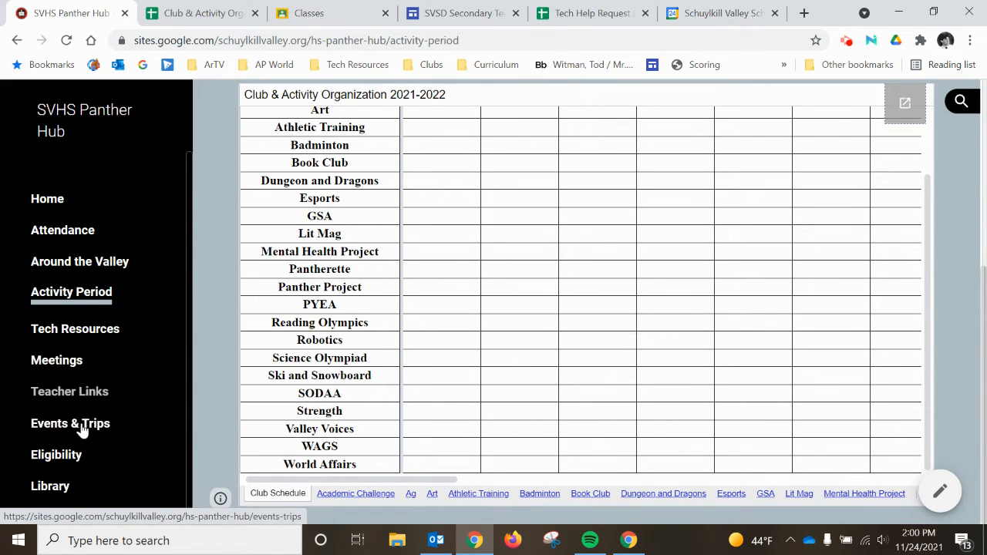
- Open the Events & Trips page and pop out its embedded school events calendar
{"action": "left_click", "coordinate": [71, 423]}
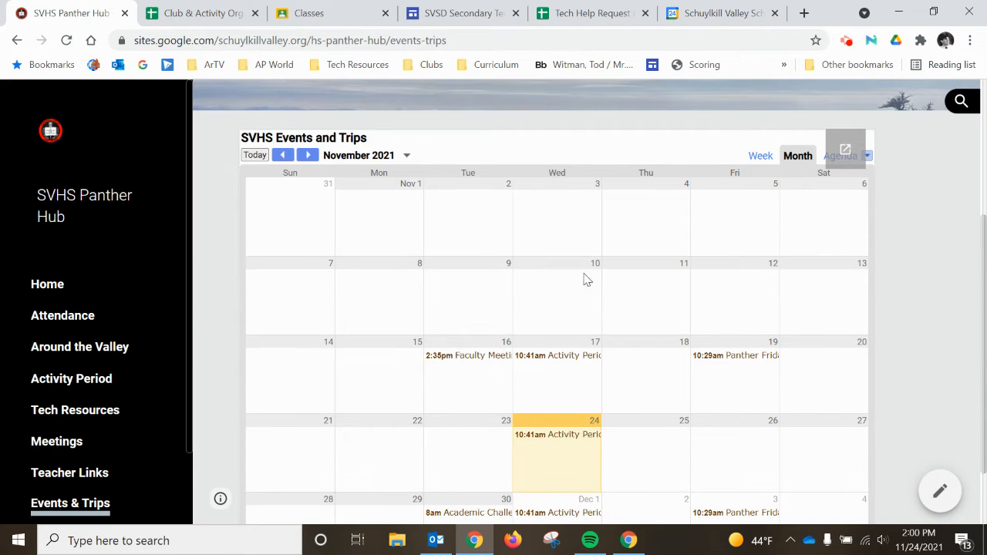
{"action": "mouse_move", "coordinate": [595, 299]}
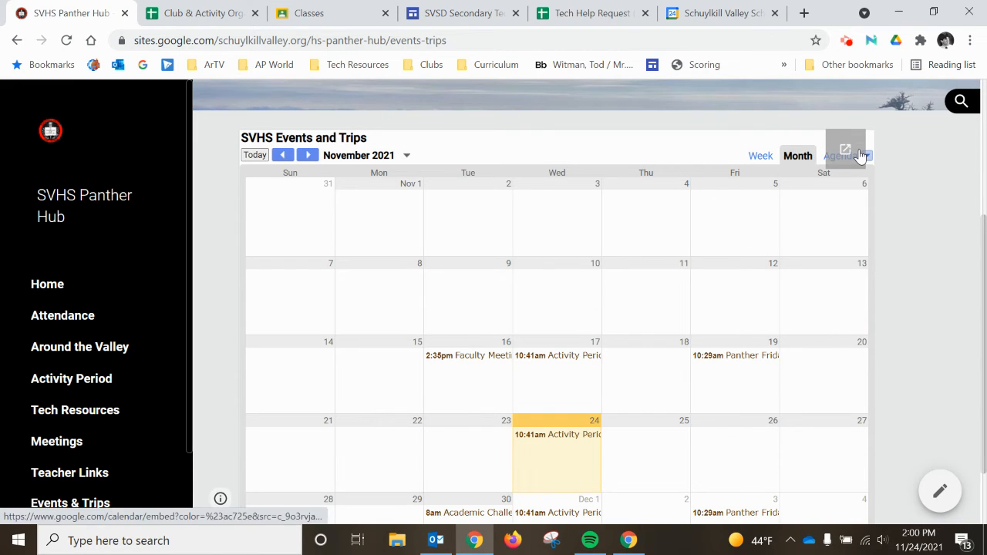
{"action": "mouse_move", "coordinate": [845, 149]}
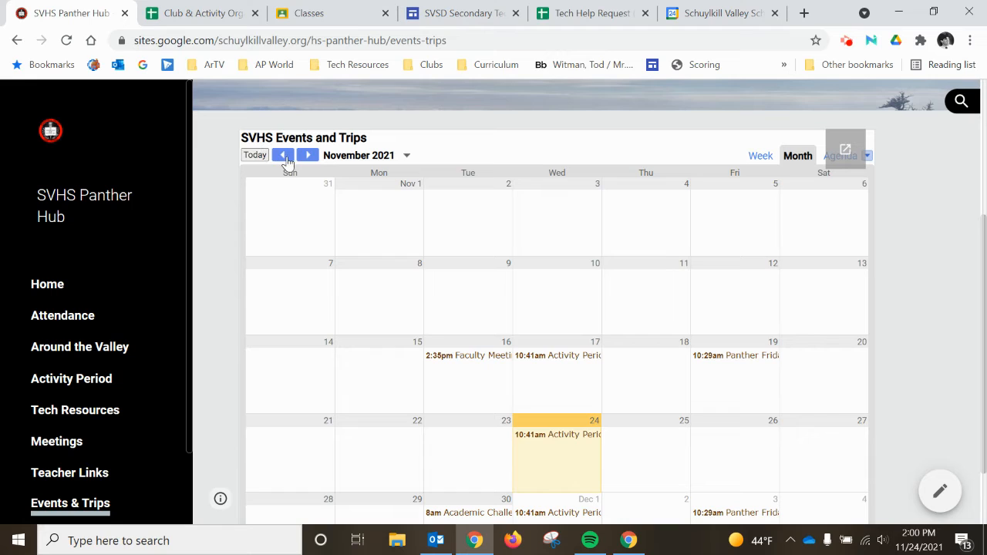
{"action": "mouse_move", "coordinate": [540, 327]}
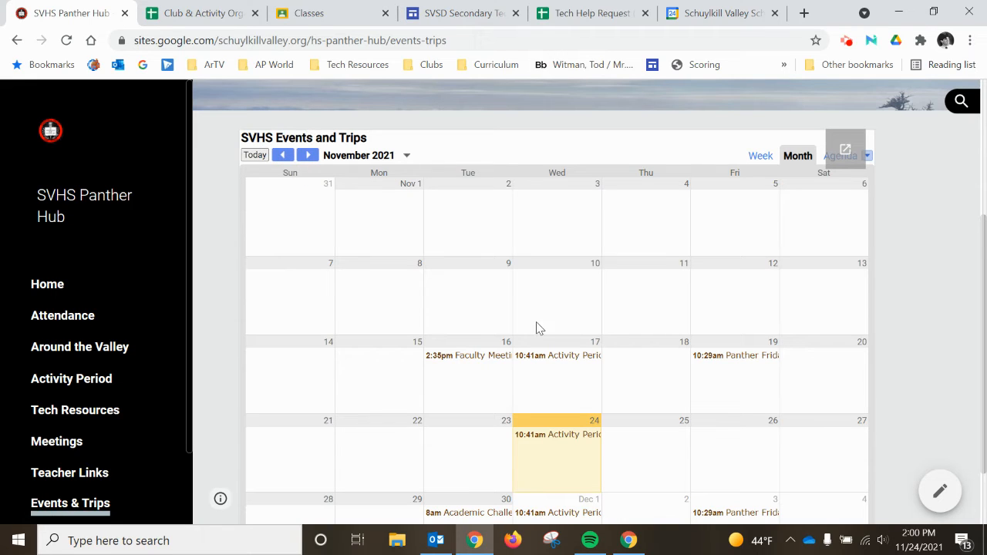
{"action": "left_click", "coordinate": [845, 148]}
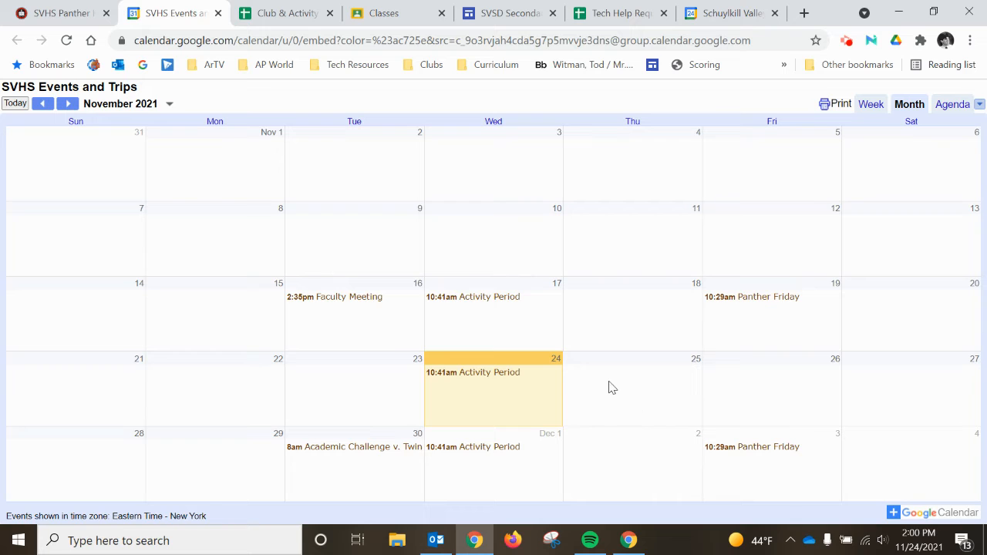
- Return to the Events & Trips embed and open an event in full Google Calendar at the week of November 28
{"action": "left_click", "coordinate": [61, 13]}
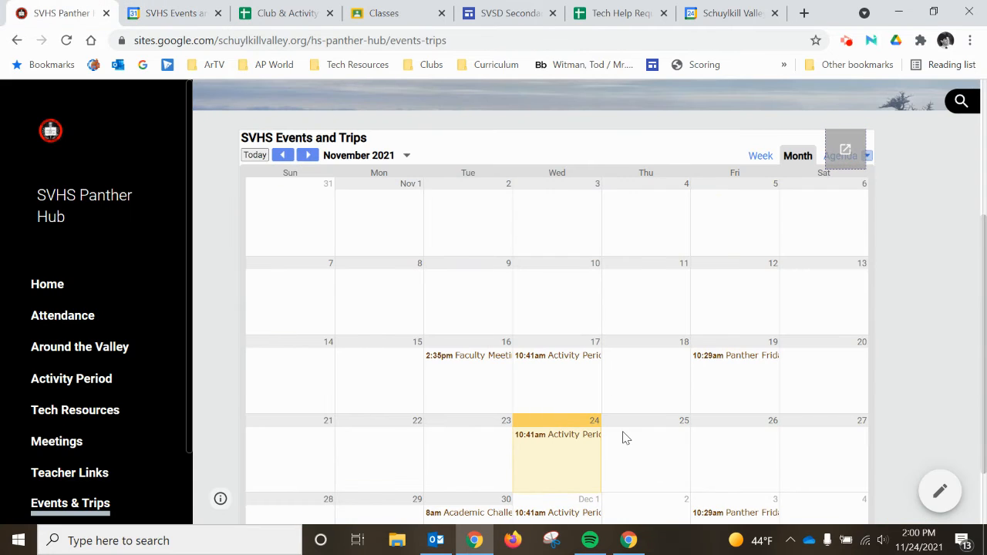
{"action": "mouse_move", "coordinate": [645, 378]}
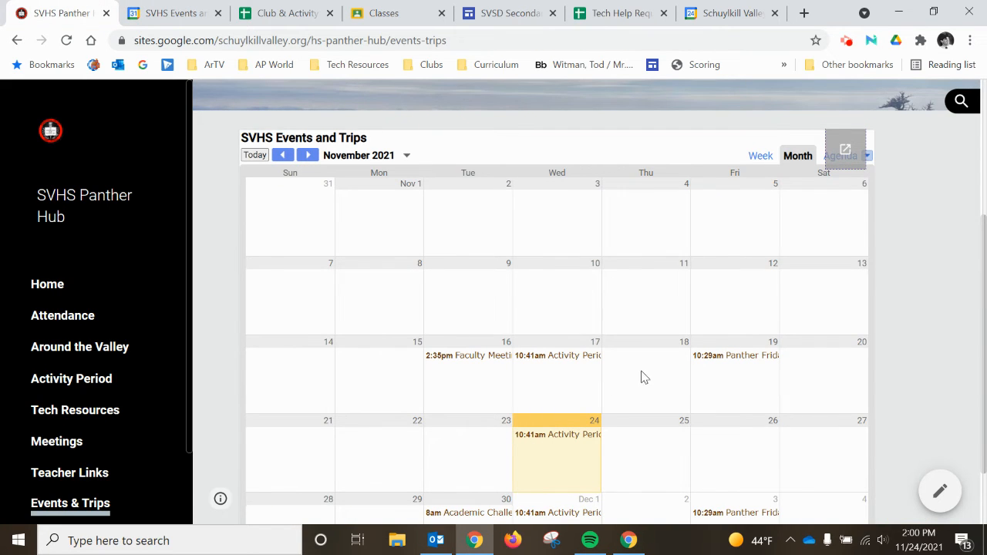
{"action": "scroll", "scroll_direction": "up", "scroll_amount": 3}
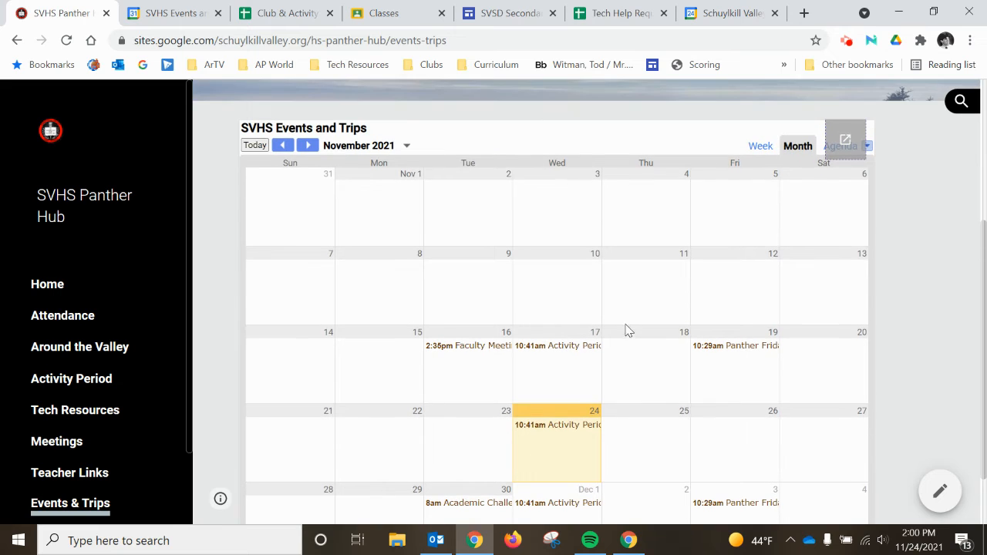
{"action": "scroll", "scroll_direction": "down", "scroll_amount": 3}
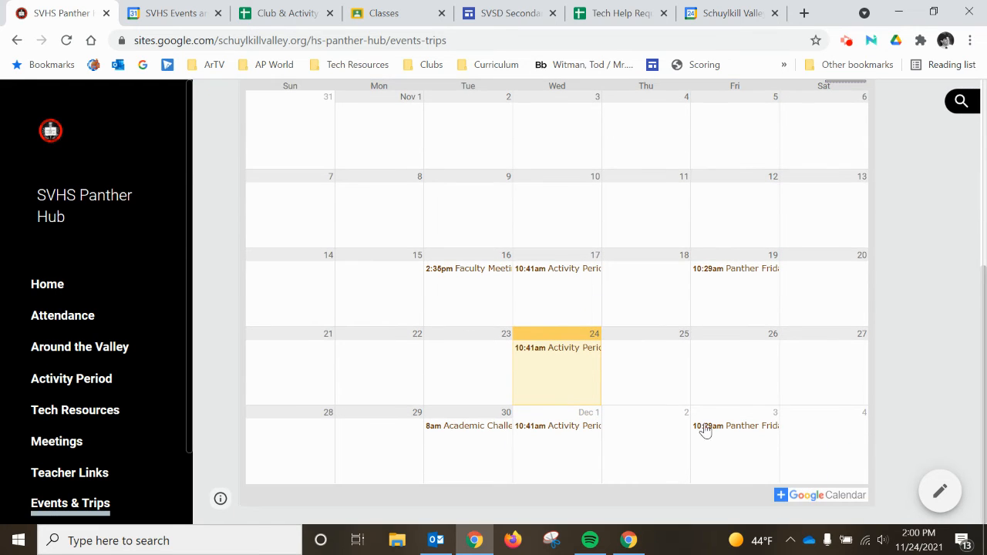
{"action": "left_click", "coordinate": [469, 425]}
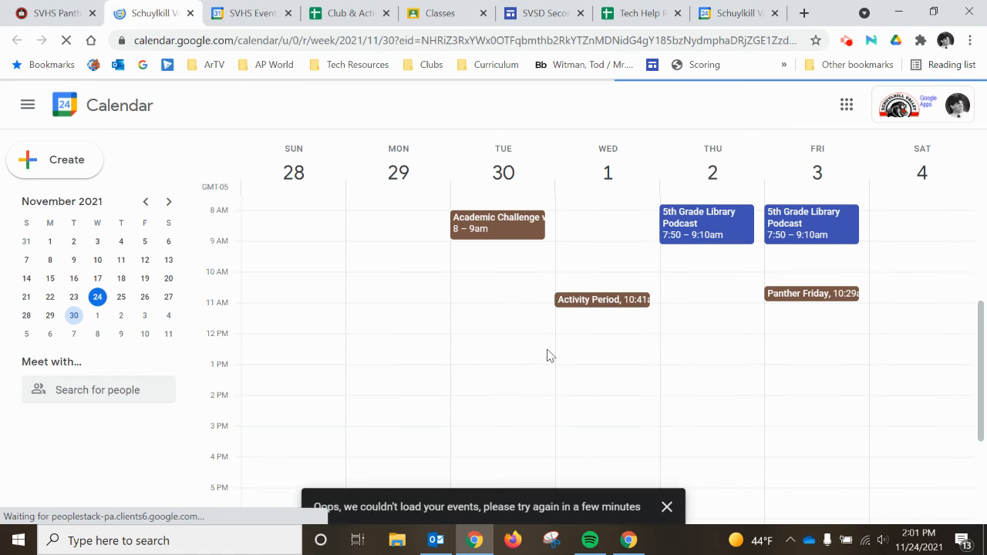
- View the Academic Challenge v. Twin Valley event details and its attached roster file
{"action": "left_click", "coordinate": [497, 222]}
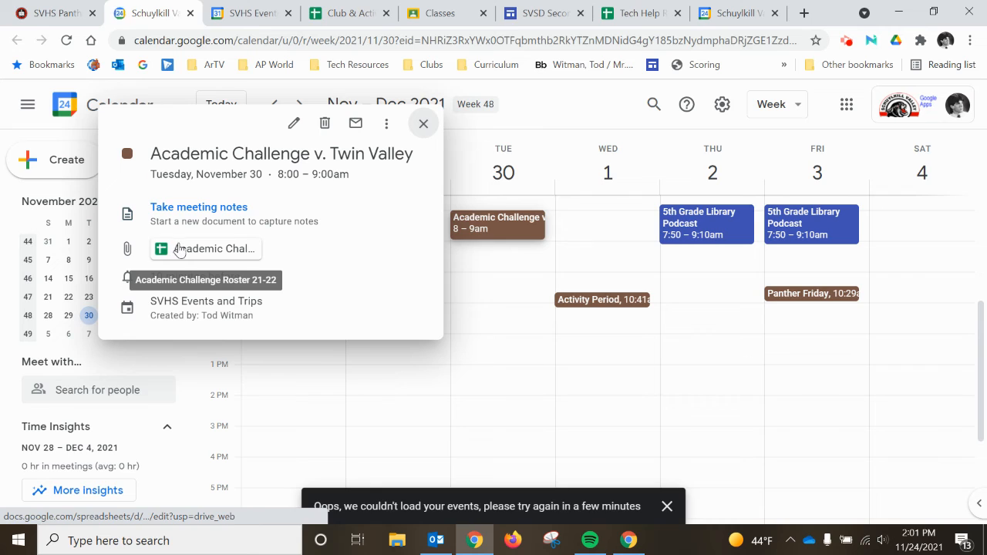
{"action": "left_click", "coordinate": [213, 248]}
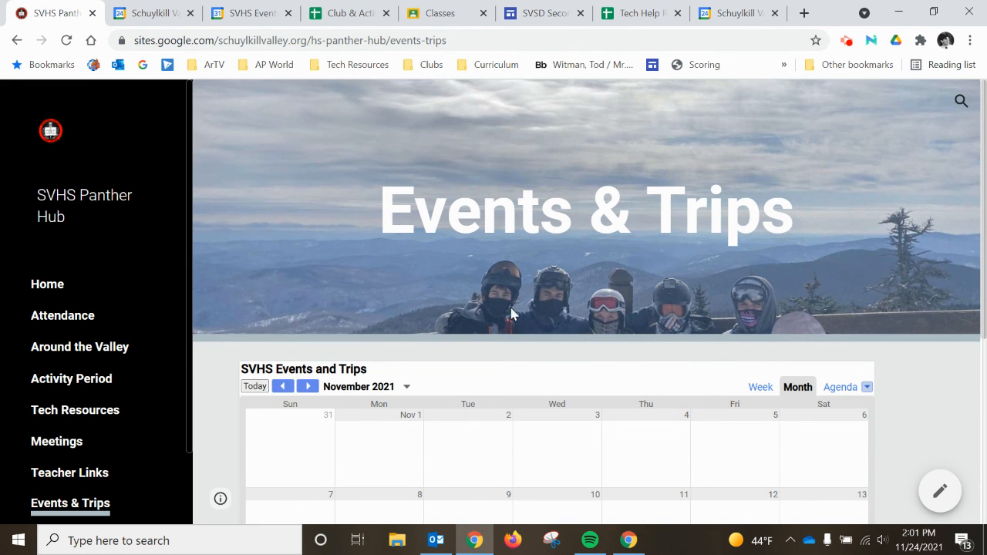
{"action": "mouse_move", "coordinate": [922, 118]}
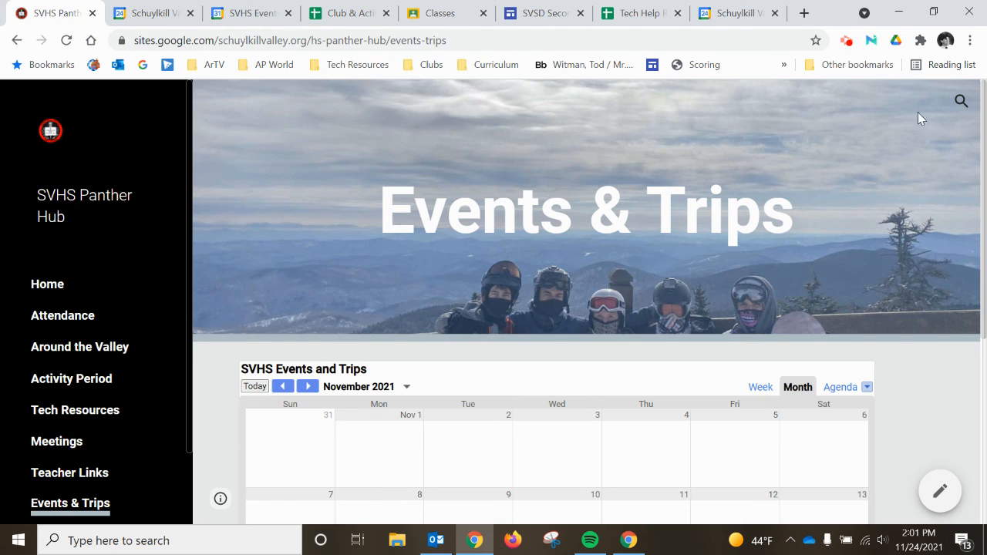